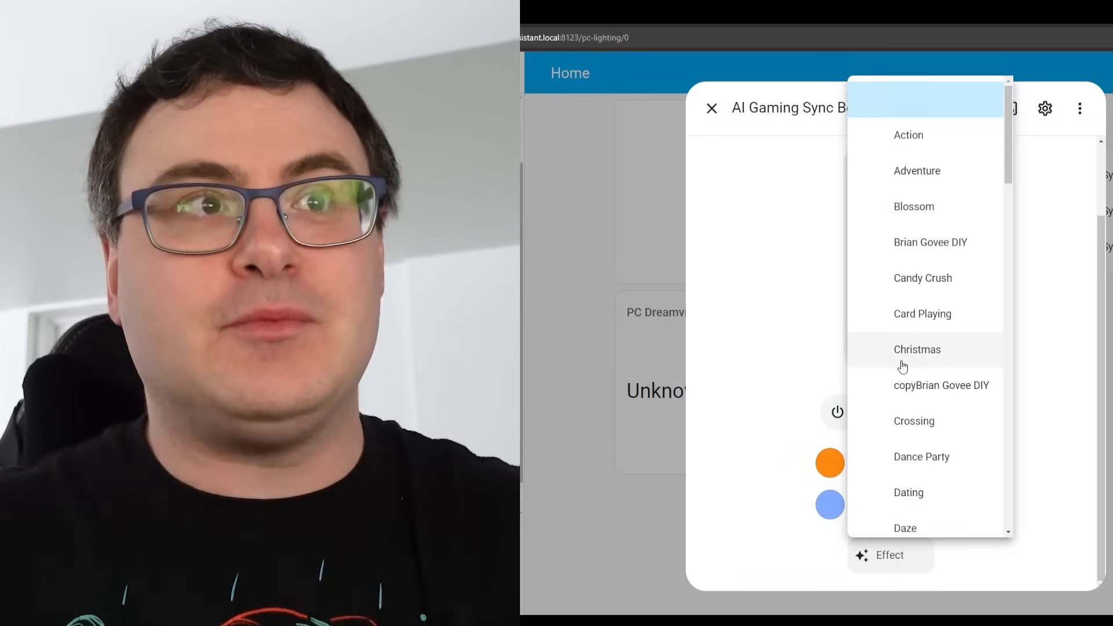
Apply the Card Playing effect to the AI Gaming Sync Box Kit light and close its details
left_click(922, 313)
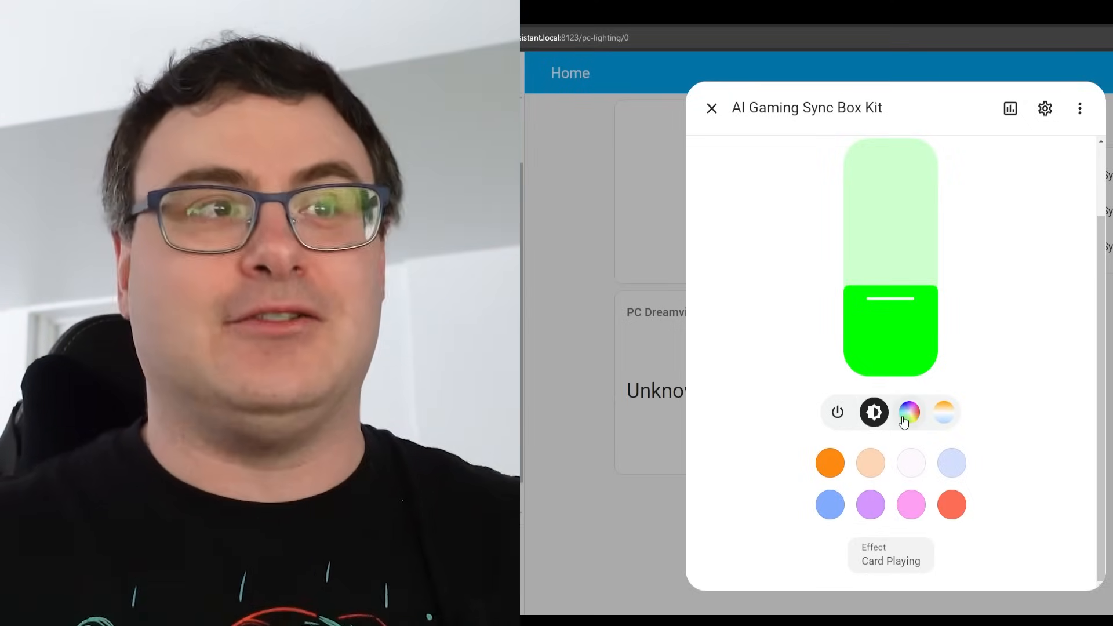
left_click(711, 108)
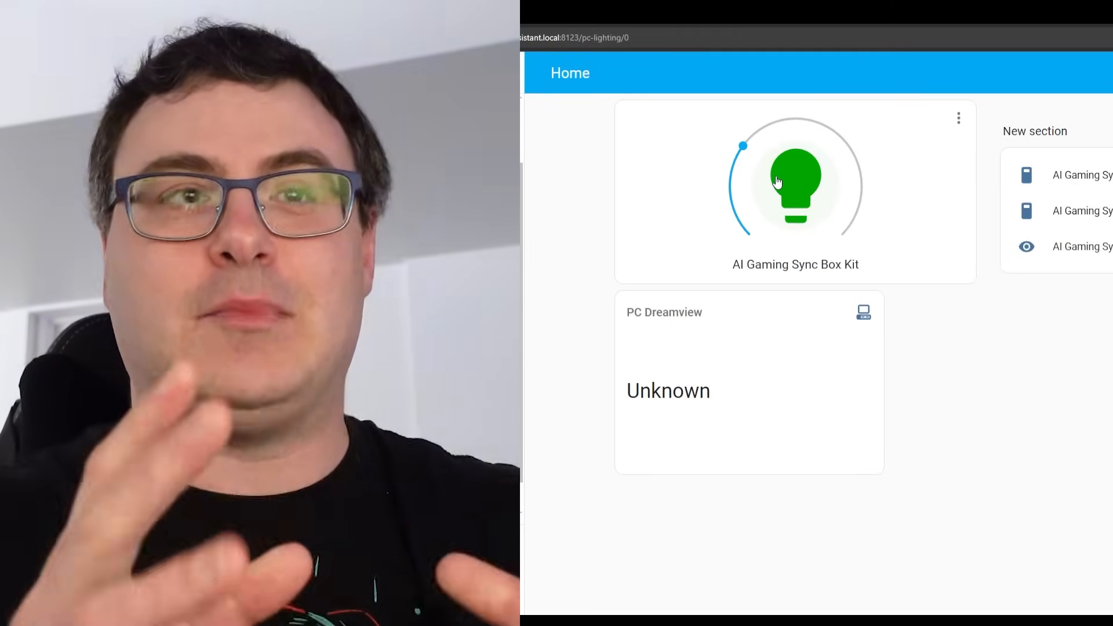
left_click(795, 183)
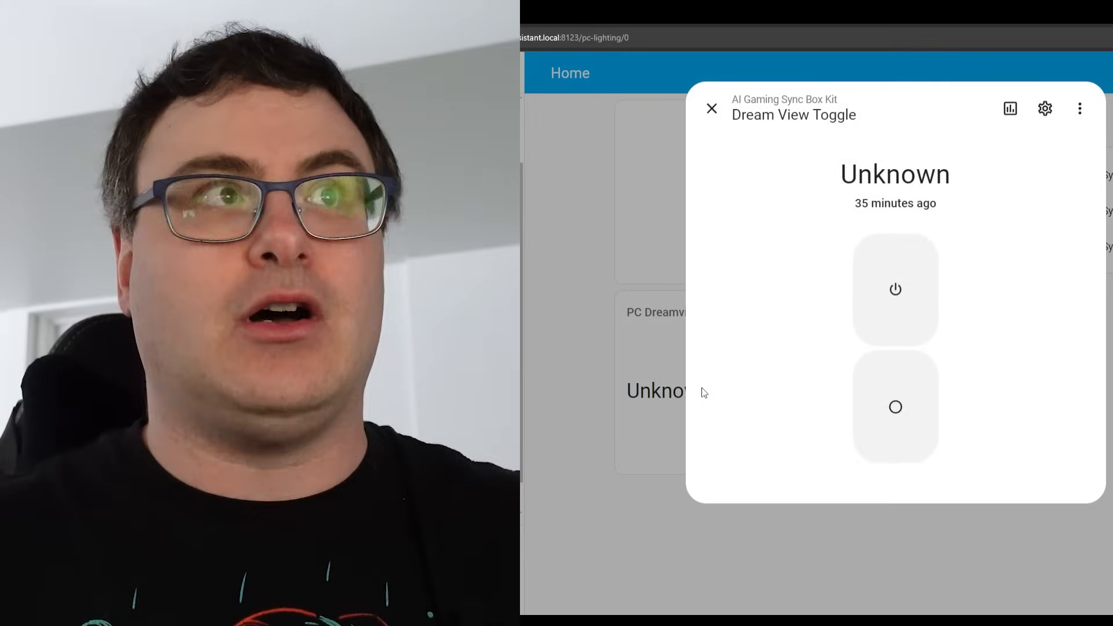
mouse_move(914, 297)
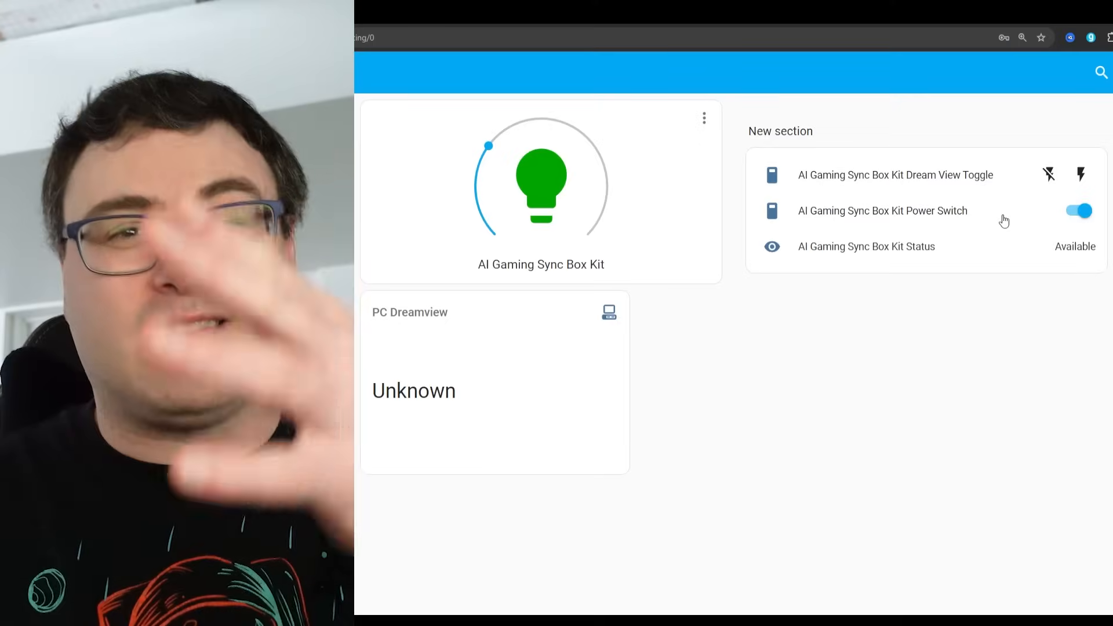
Toggle the sync box Power Switch off and on, then turn on Dream View
left_click(1078, 211)
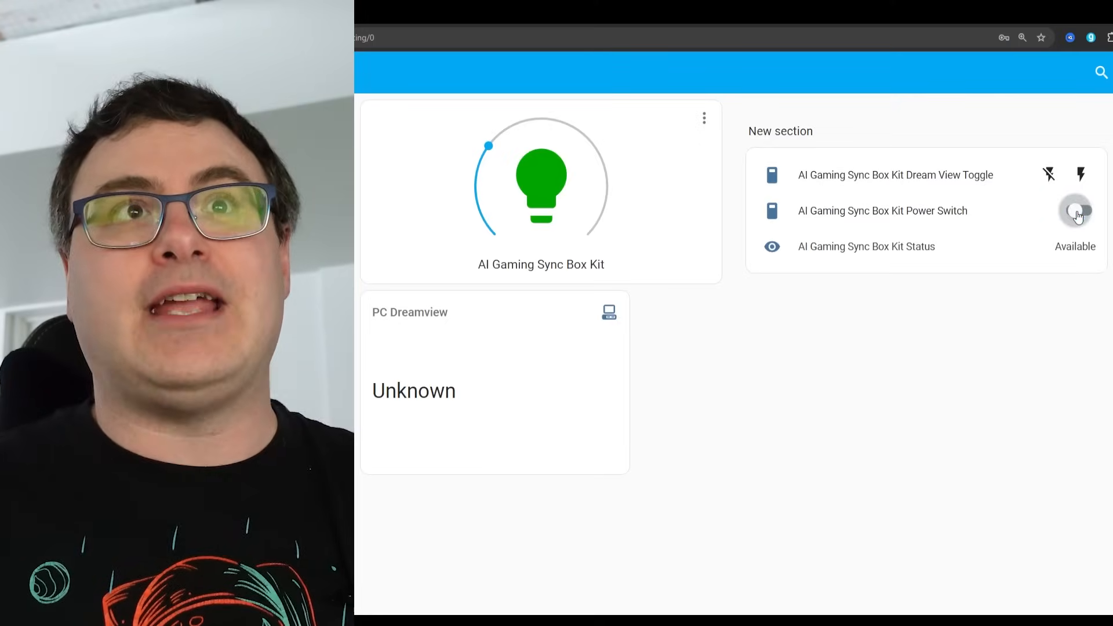
left_click(1076, 210)
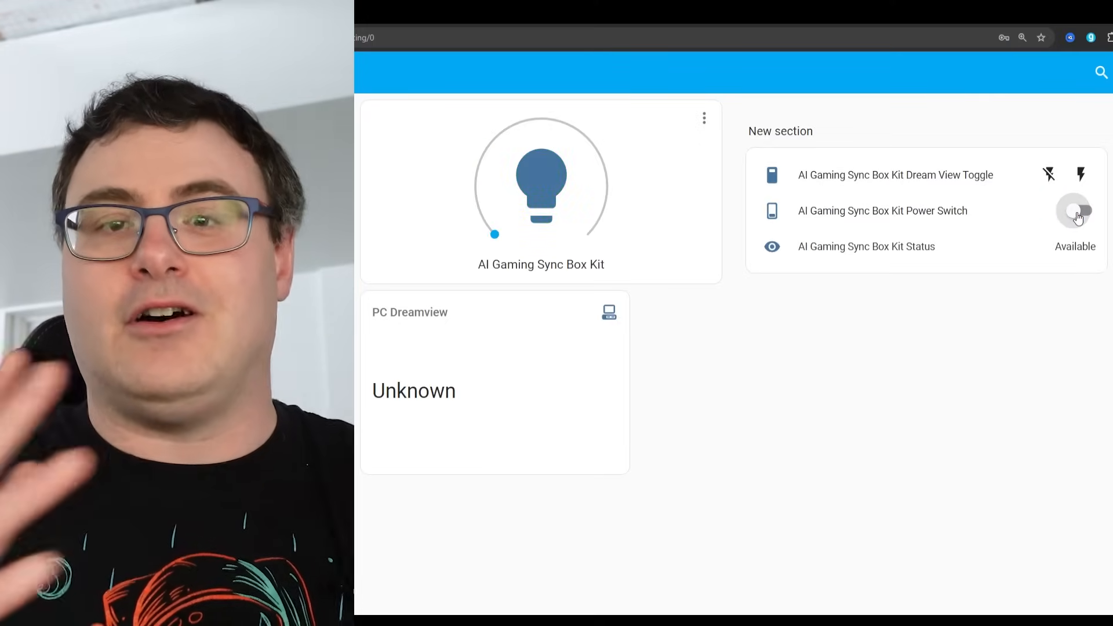
left_click(1076, 211)
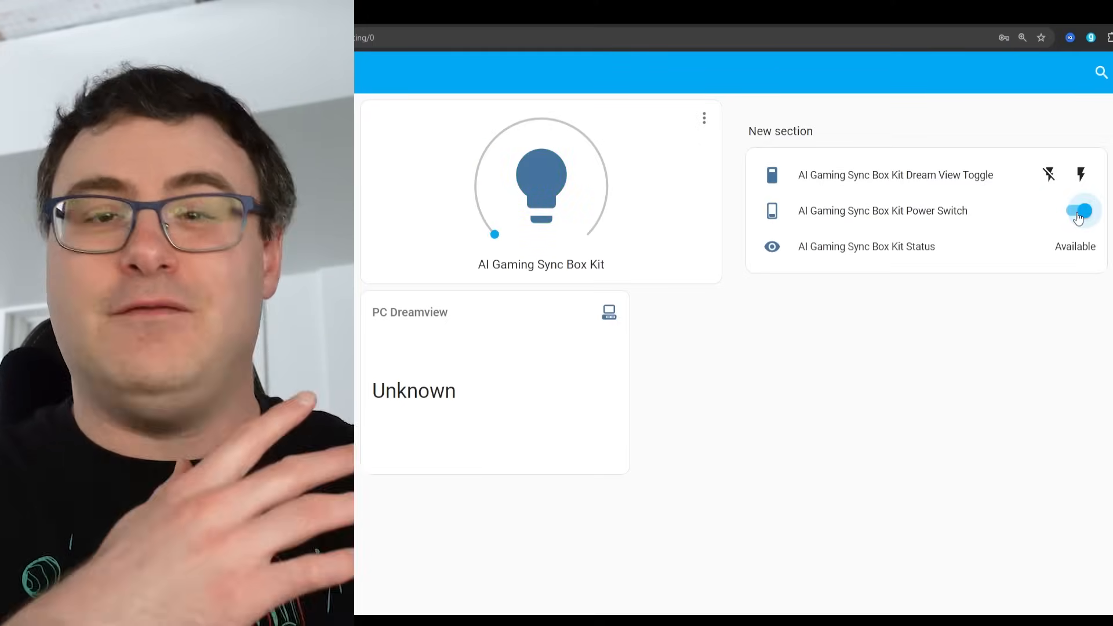
left_click(1079, 211)
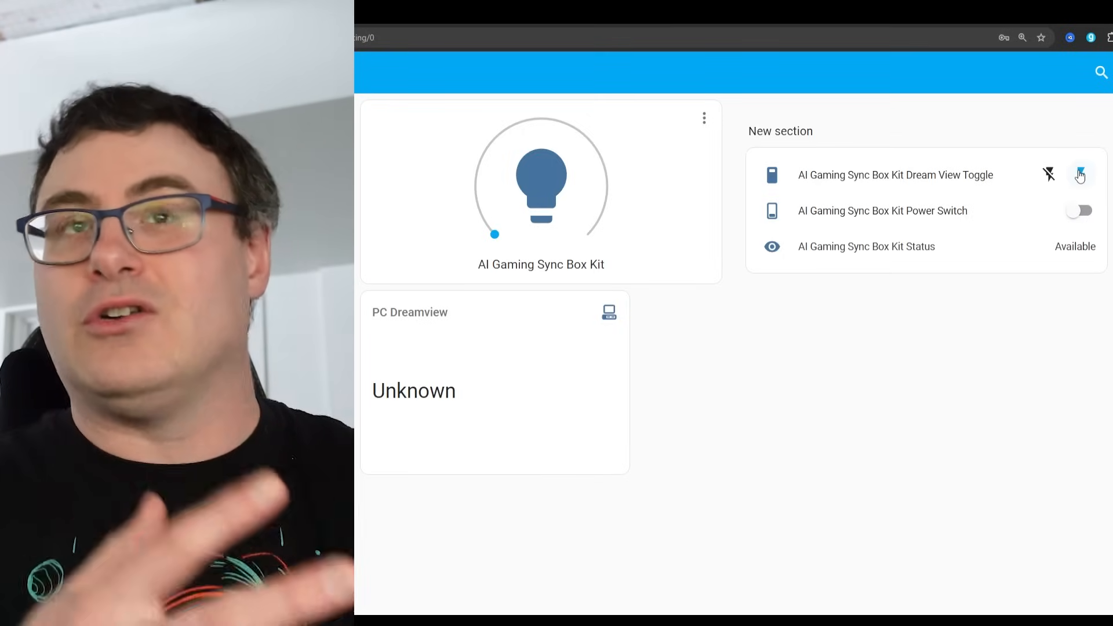
left_click(1078, 210)
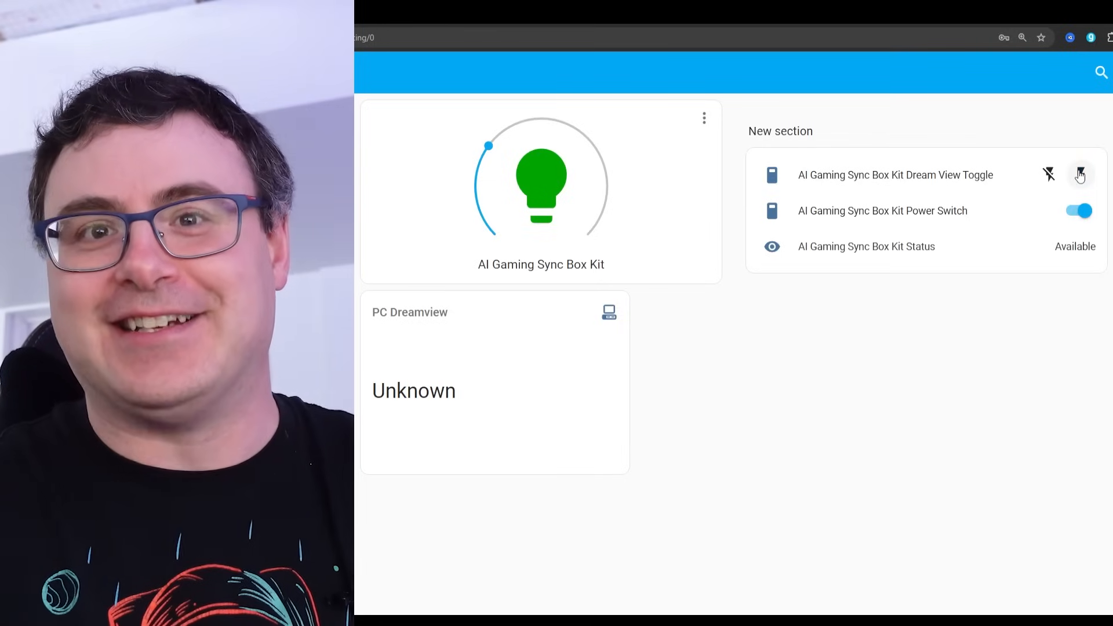
Check the sync box Status details, then toggle power again, leaving it off
left_click(867, 246)
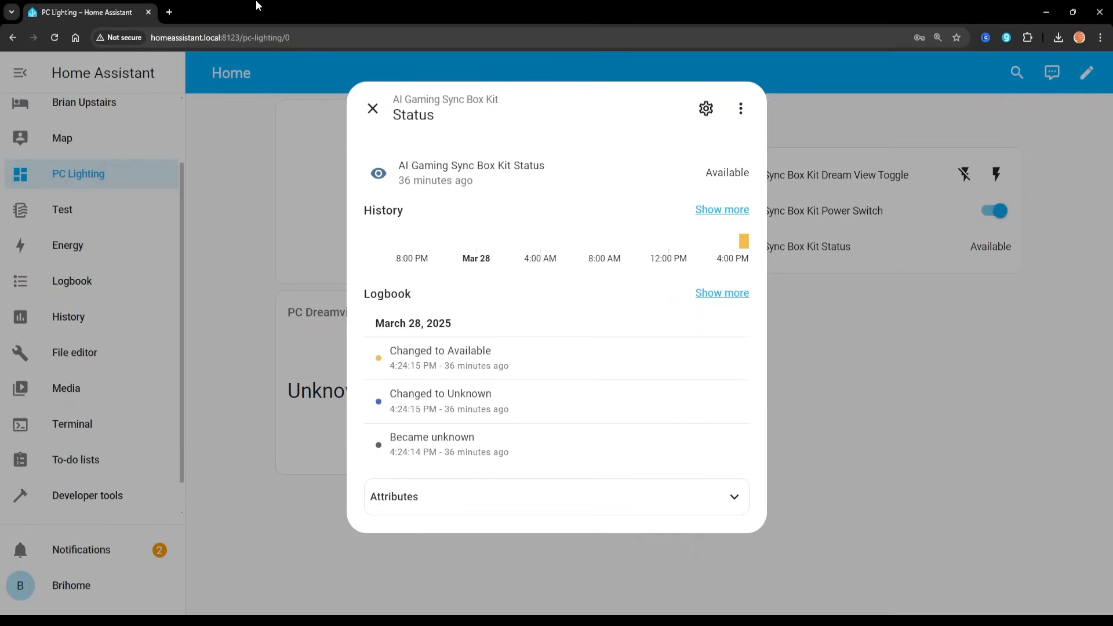
left_click(372, 109)
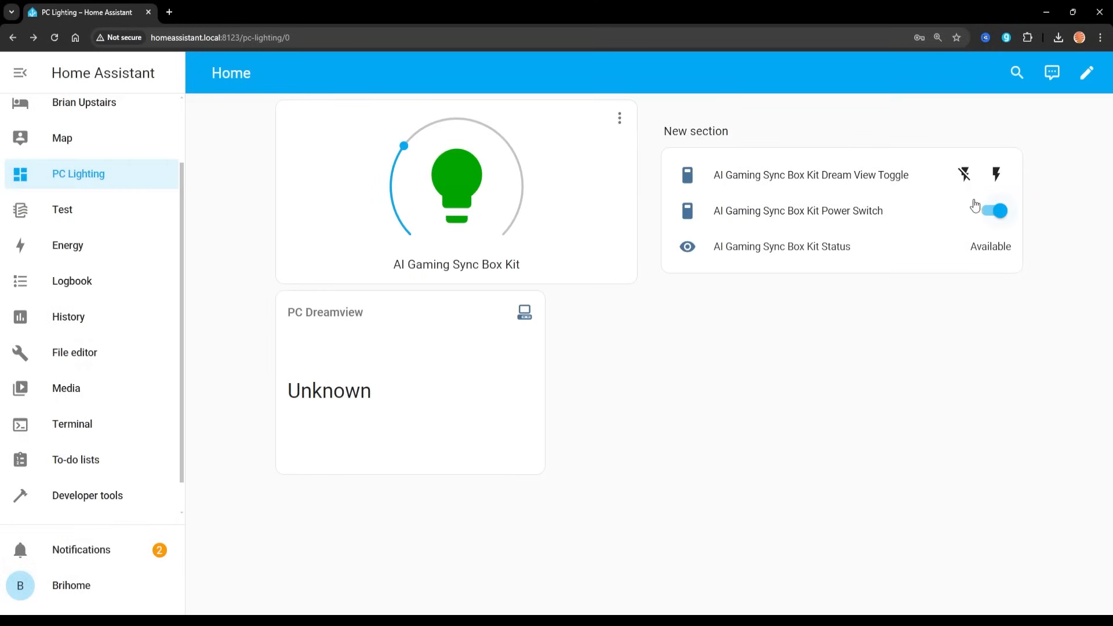
left_click(993, 211)
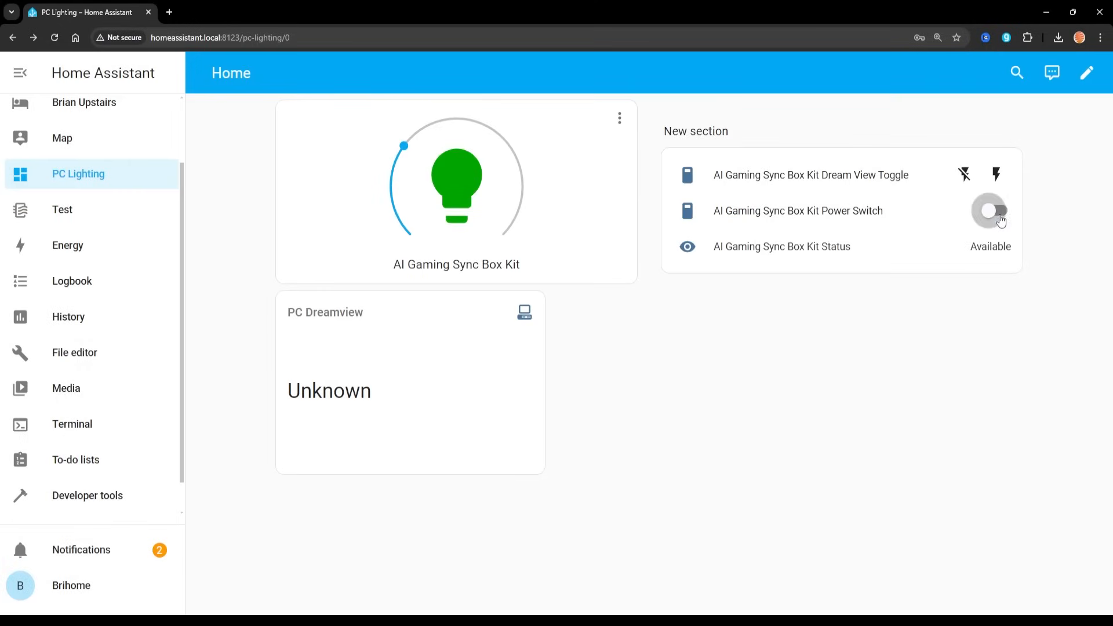
left_click(990, 212)
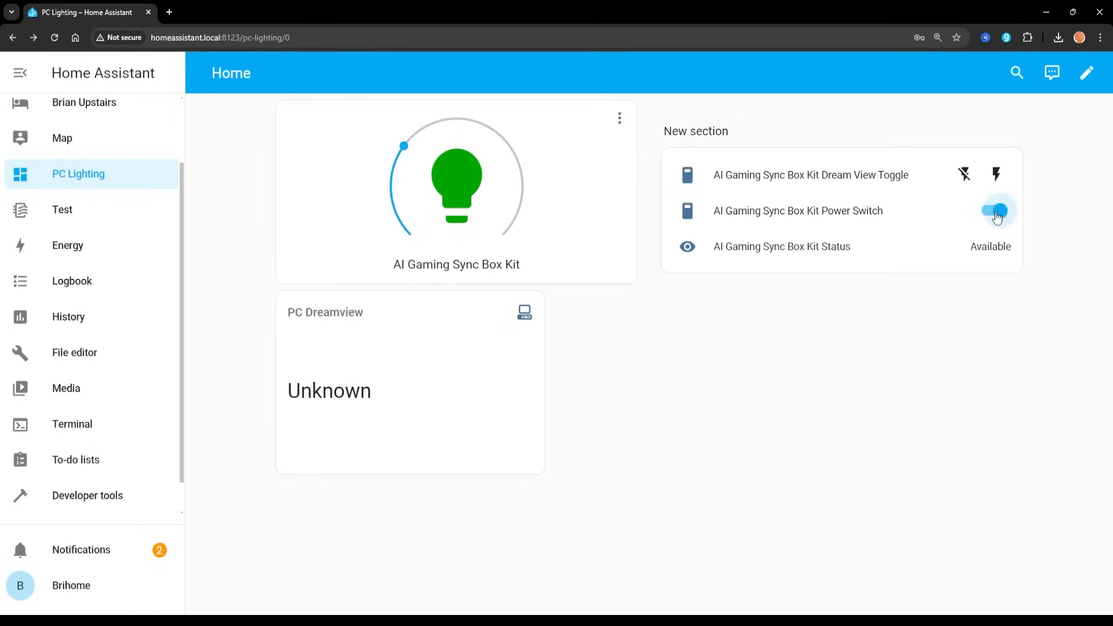
left_click(997, 211)
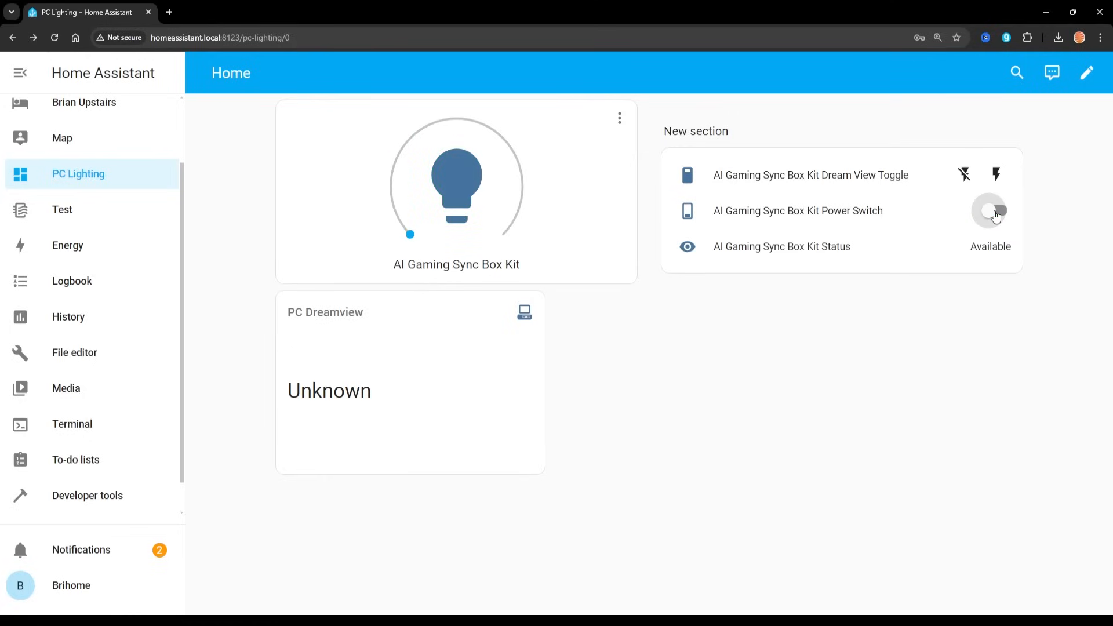
mouse_move(1084, 80)
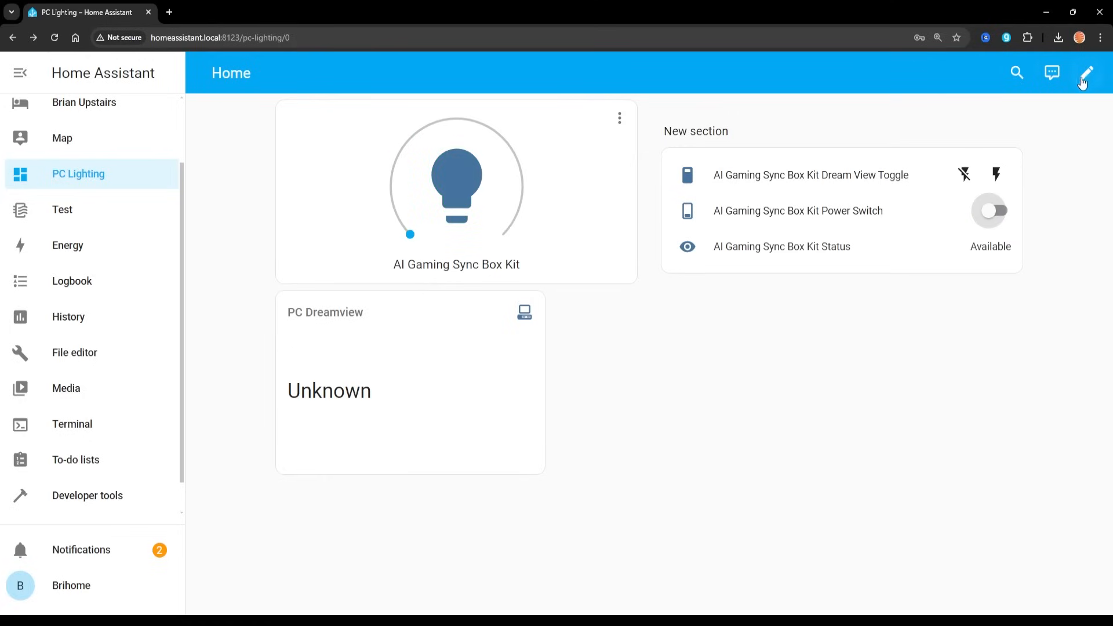
Swap Sun Next dawn for Smart Kettle Activate Mode: Coffee and search 'Sma' for another entity
left_click(1085, 72)
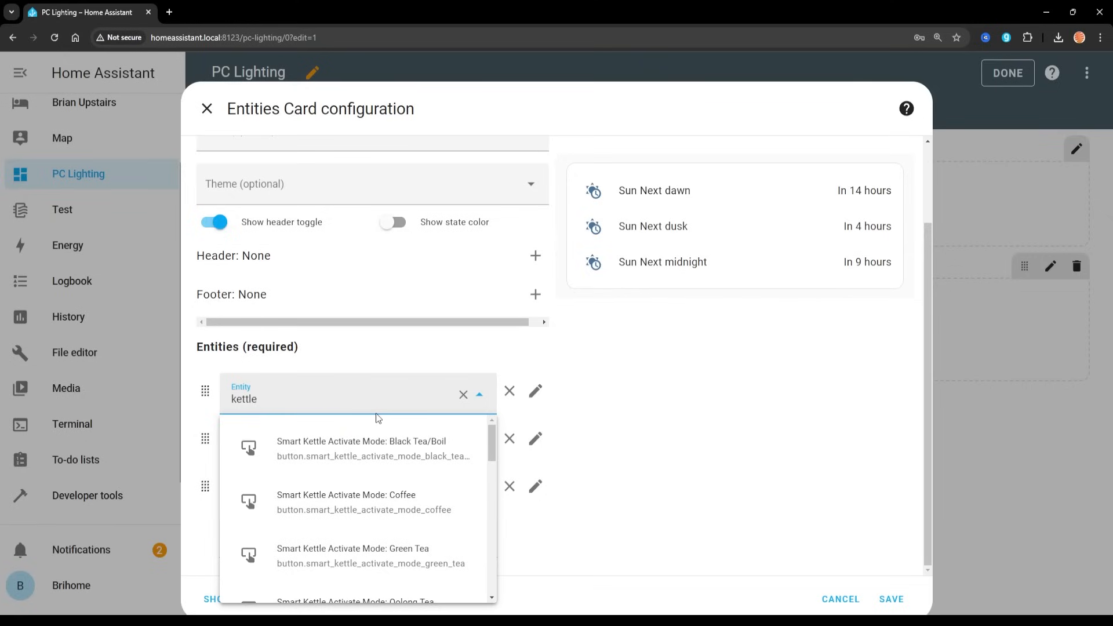
mouse_move(465, 508)
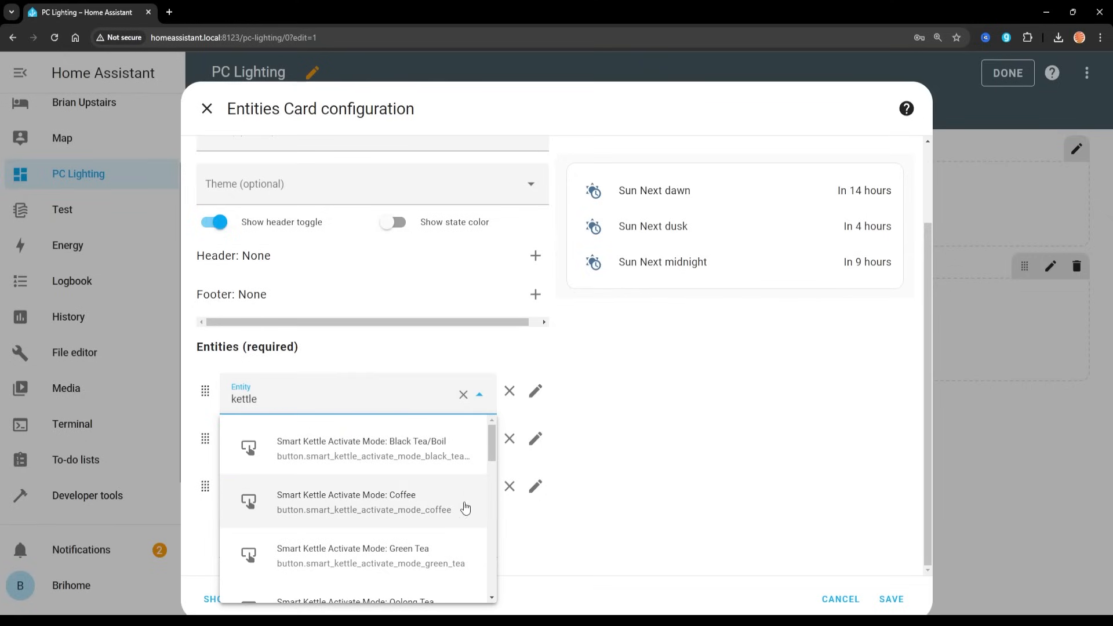
mouse_move(414, 504)
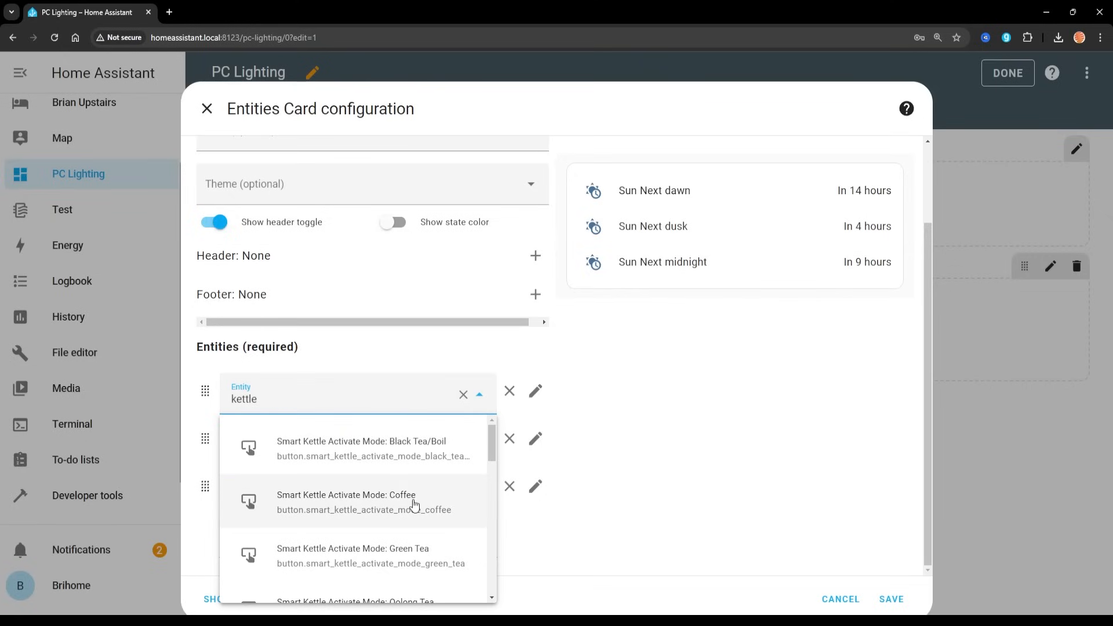
left_click(348, 503)
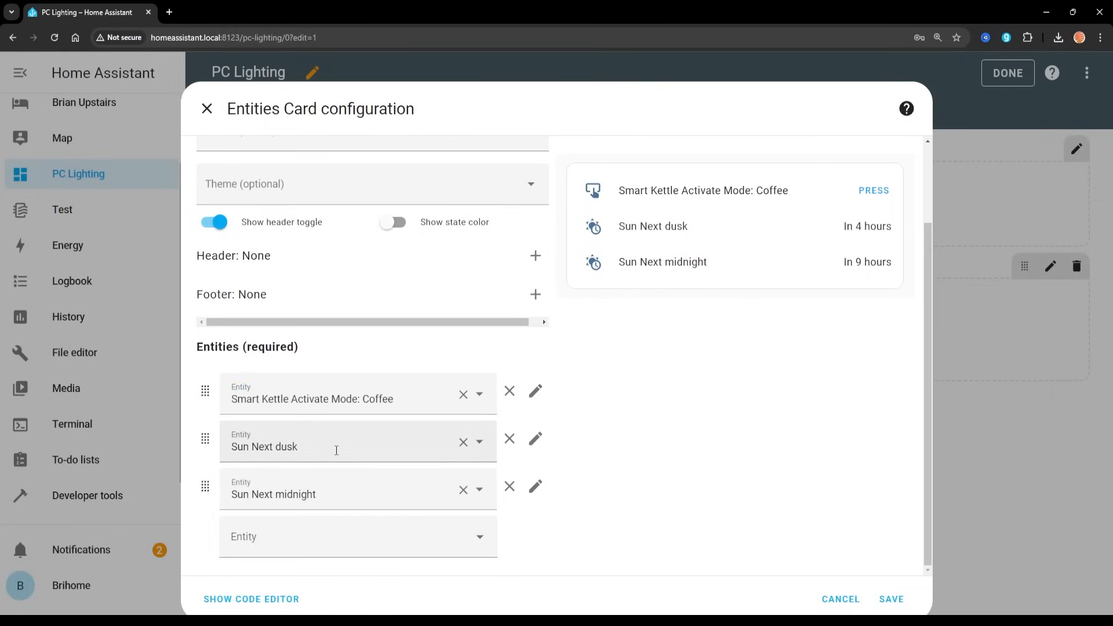
type("Smart Kettle")
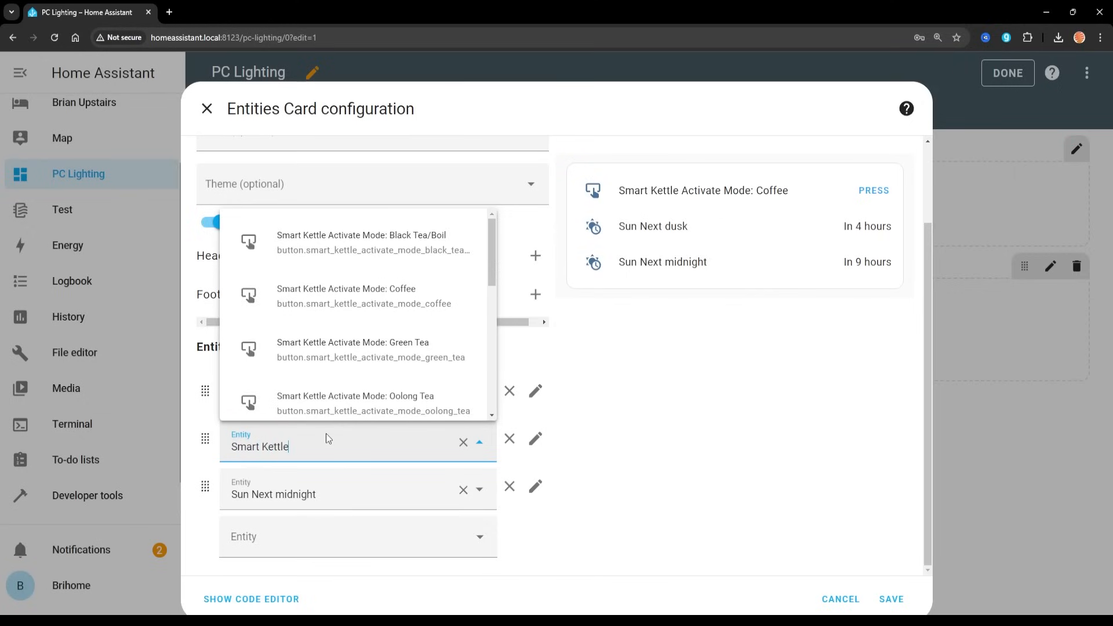
scroll("down", 3)
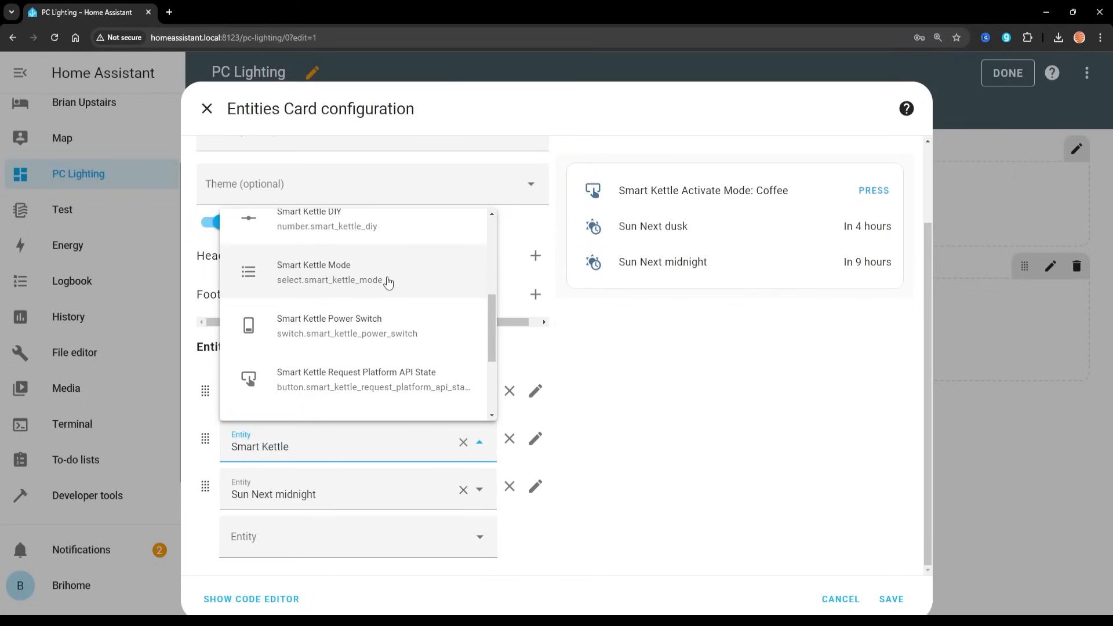